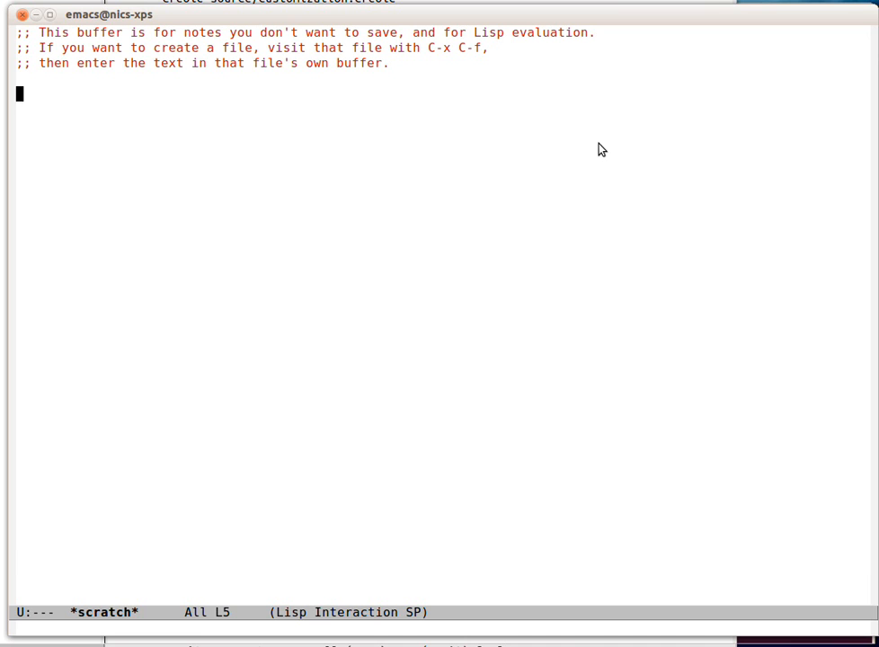
Step: Write (defun myfunc (x) (let ((a 2)) (* a x))) in the scratch buffer
{"action": "type", "text": "(defun )"}
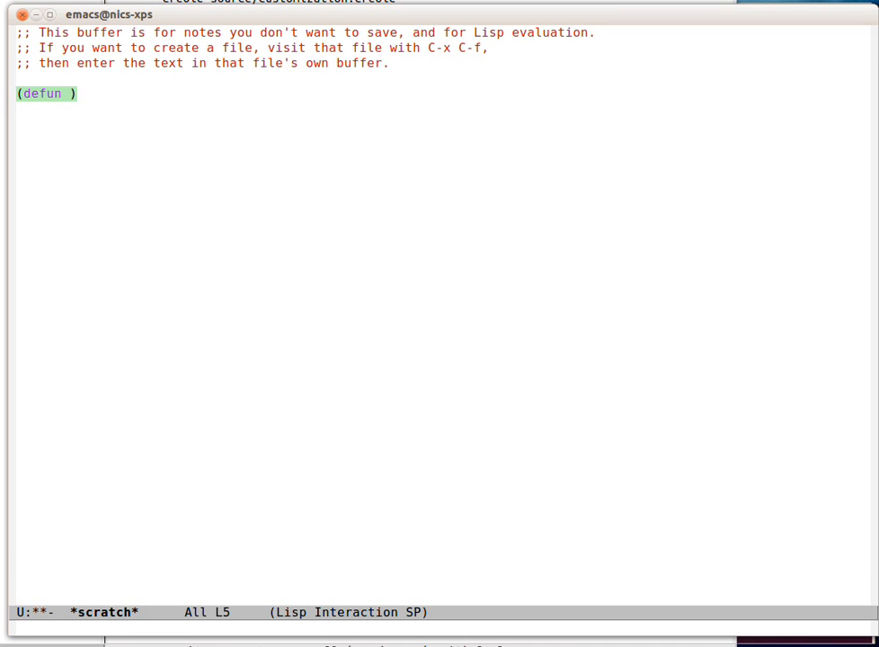
{"action": "type", "text": "myfunc ()"}
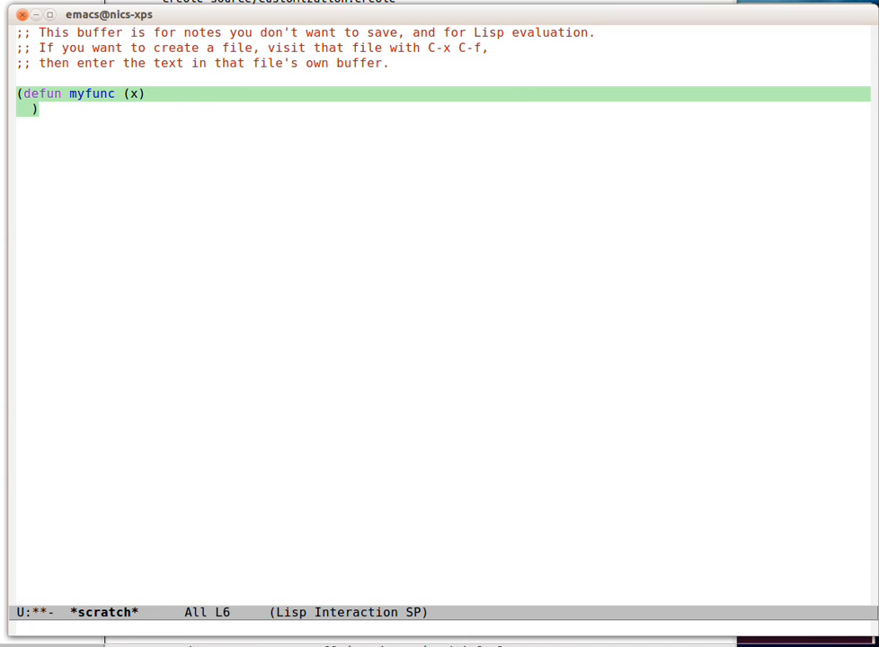
{"action": "type", "text": "(let (("}
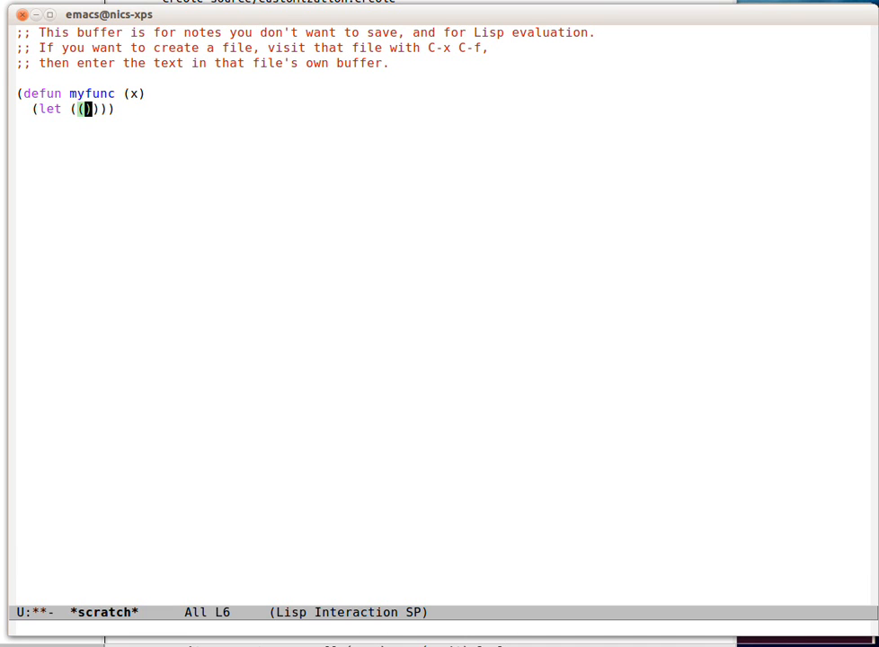
{"action": "type", "text": "a 2"}
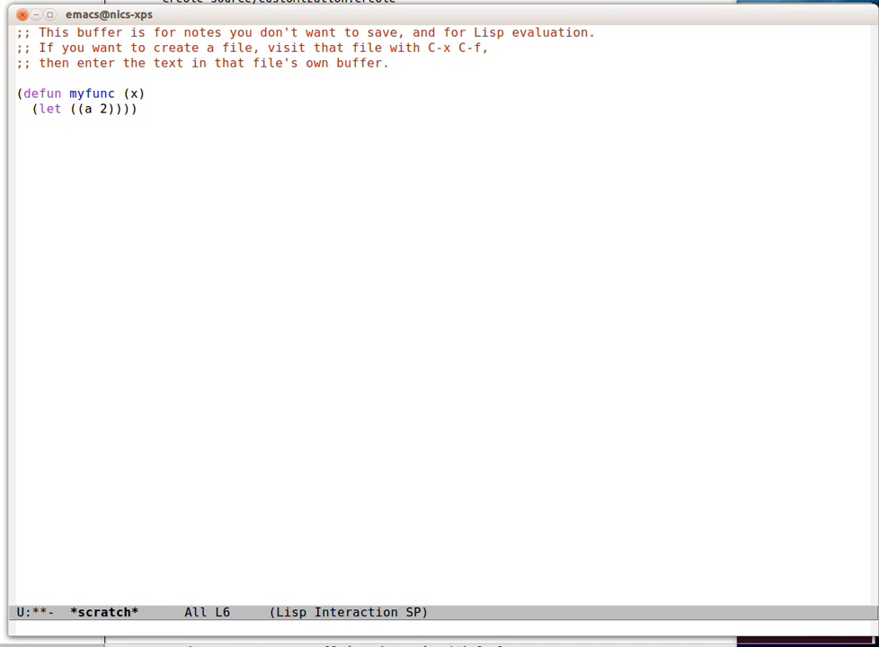
{"action": "left_click", "coordinate": [124, 108]}
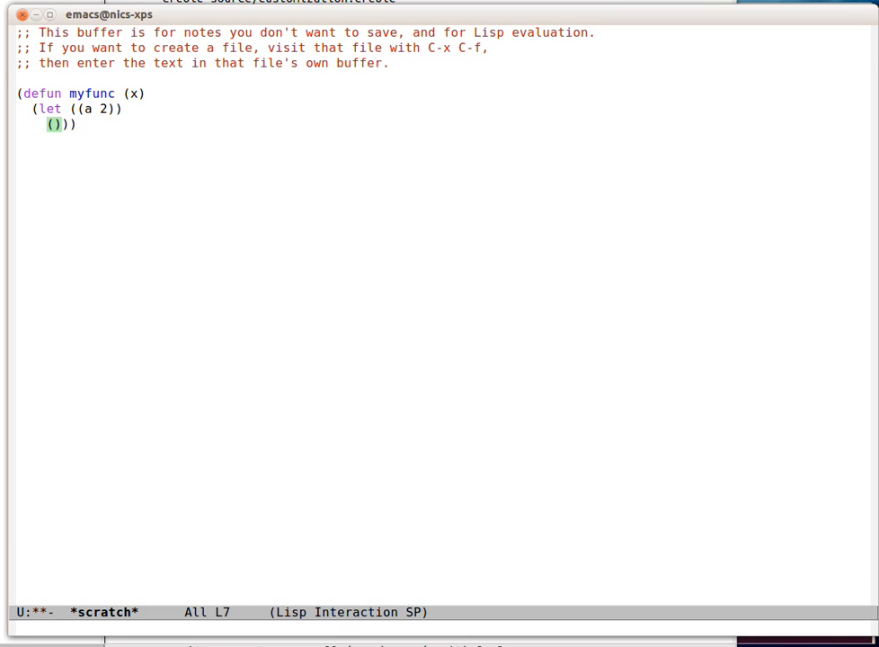
{"action": "type", "text": "* a"}
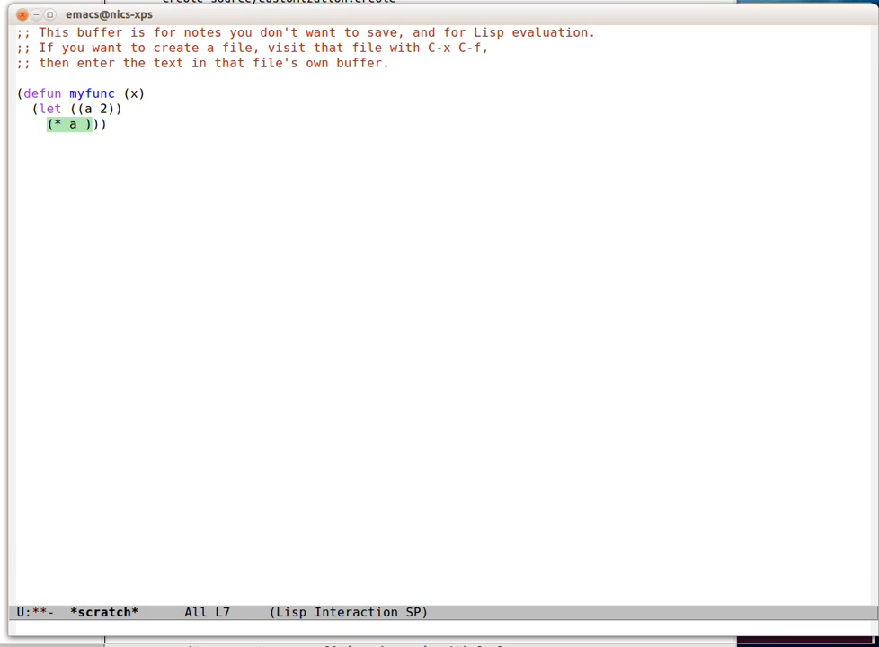
{"action": "type", "text": "x"}
{"action": "type", "text": "(myfunc "}
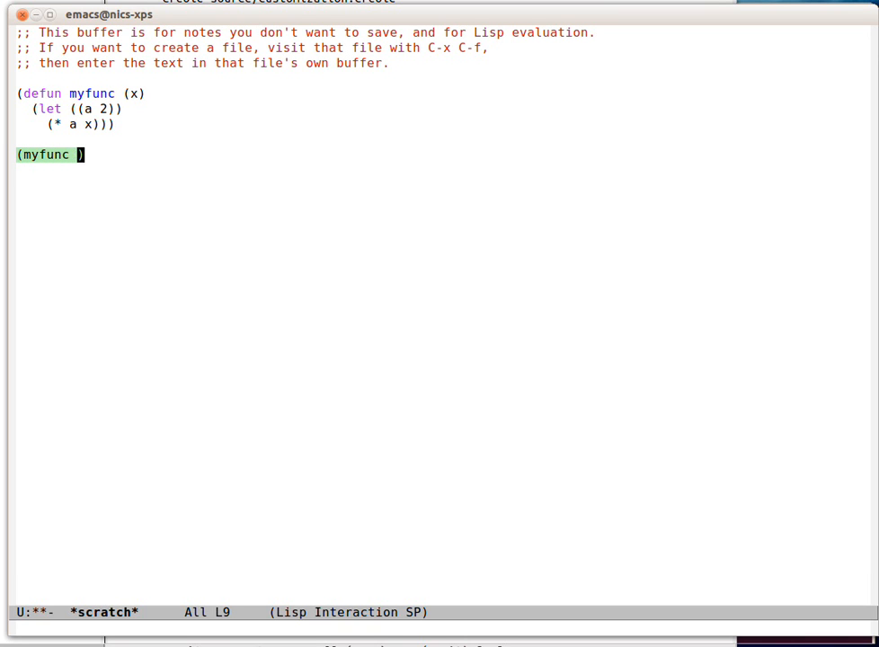
Step: Add checks (equal (myfunc 7) 14) and (equal (myfunc 1000) 2000), beginning a progn wrapper
{"action": "type", "text": "7"}
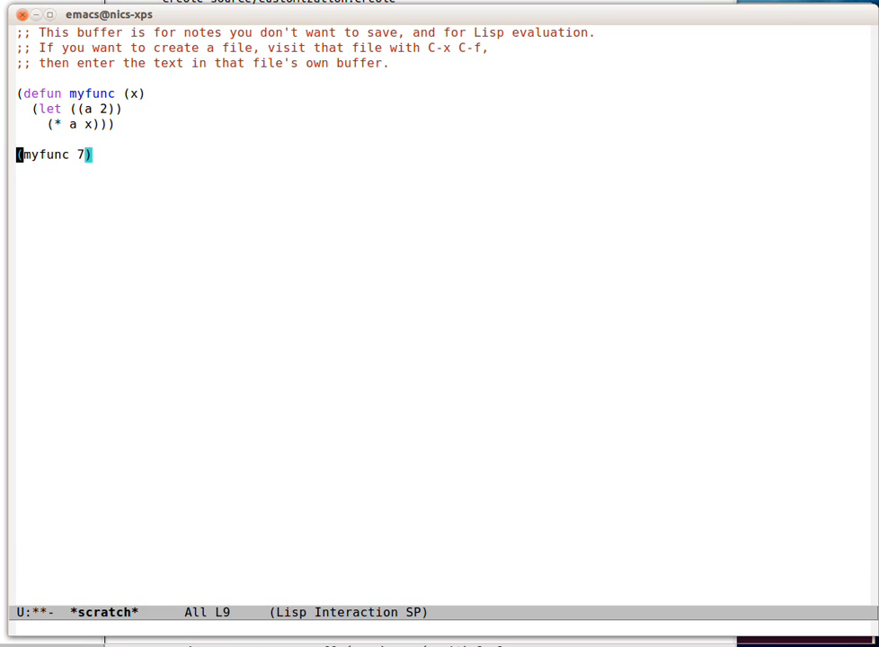
{"action": "type", "text": "(equal"}
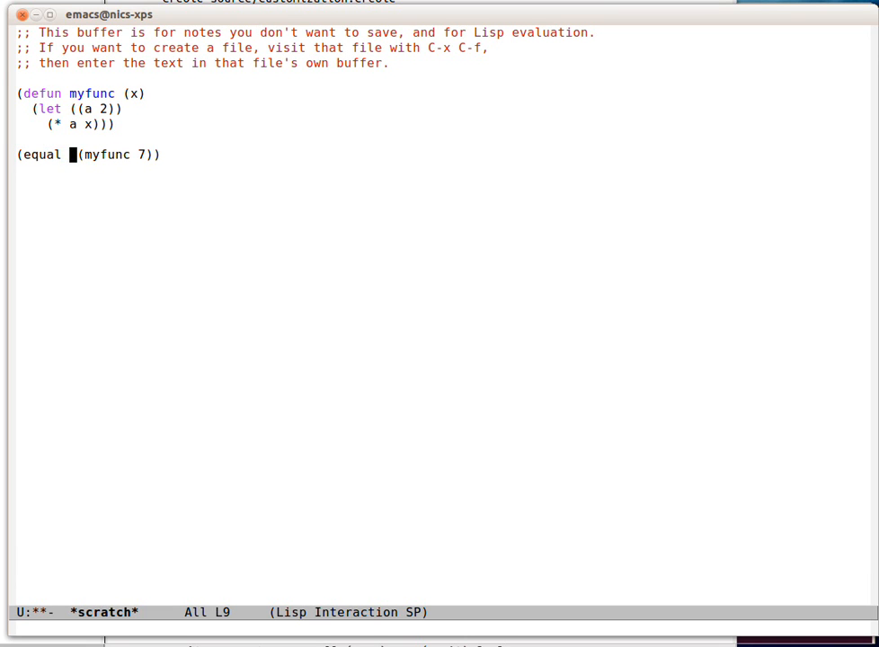
{"action": "key", "text": "Left"}
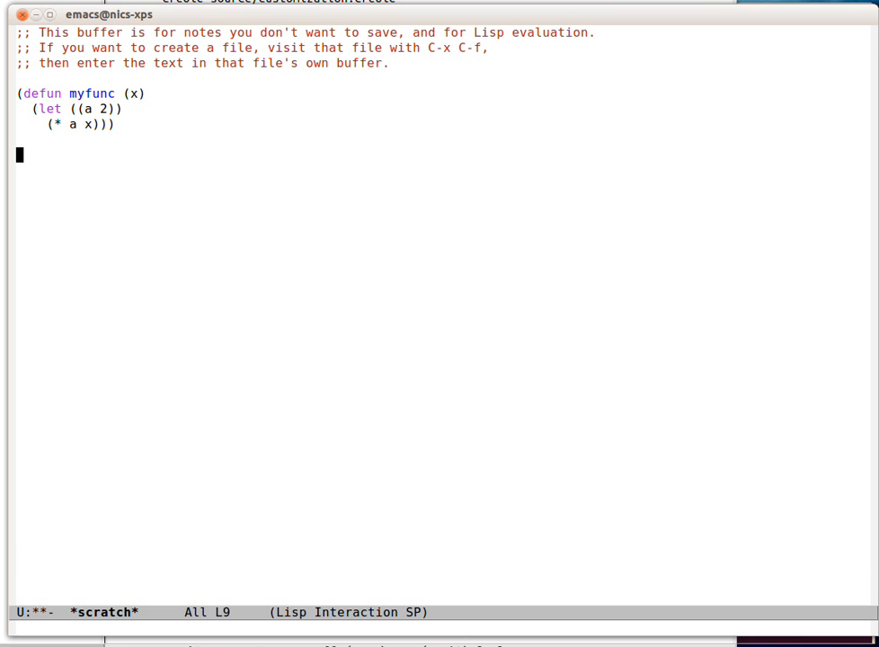
{"action": "type", "text": "(equal (myfunc 7) 14)"}
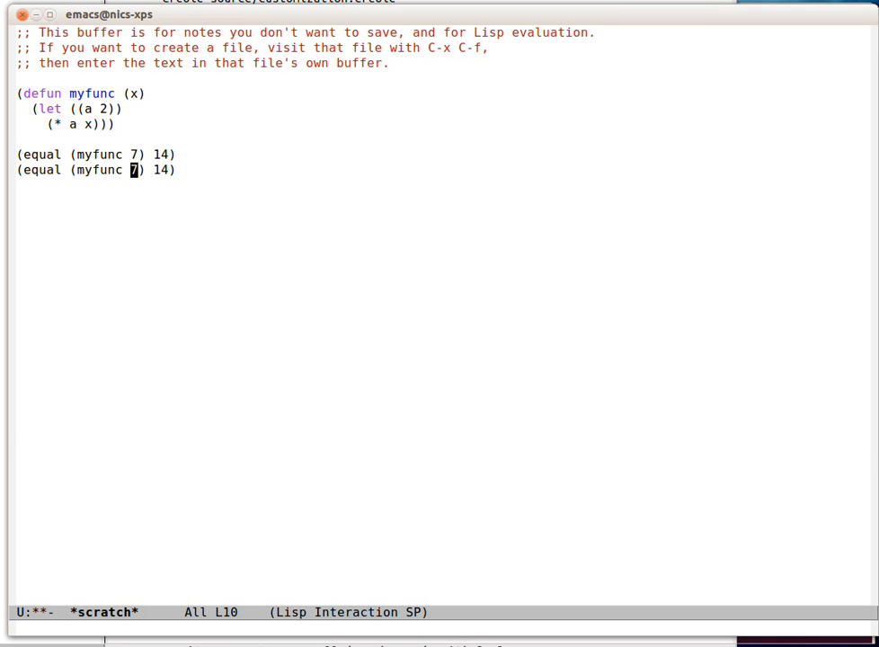
{"action": "type", "text": "000"}
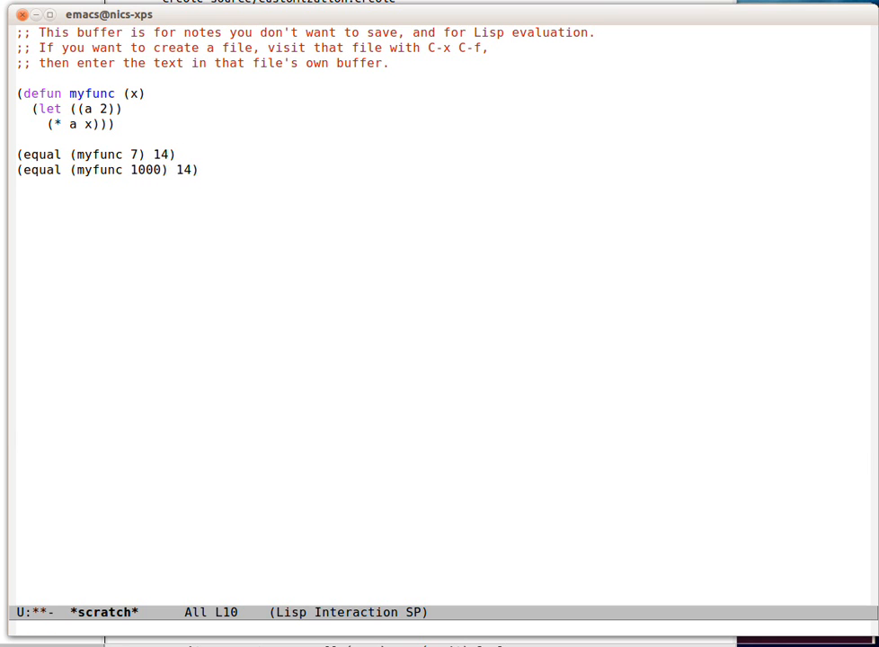
{"action": "type", "text": "200"}
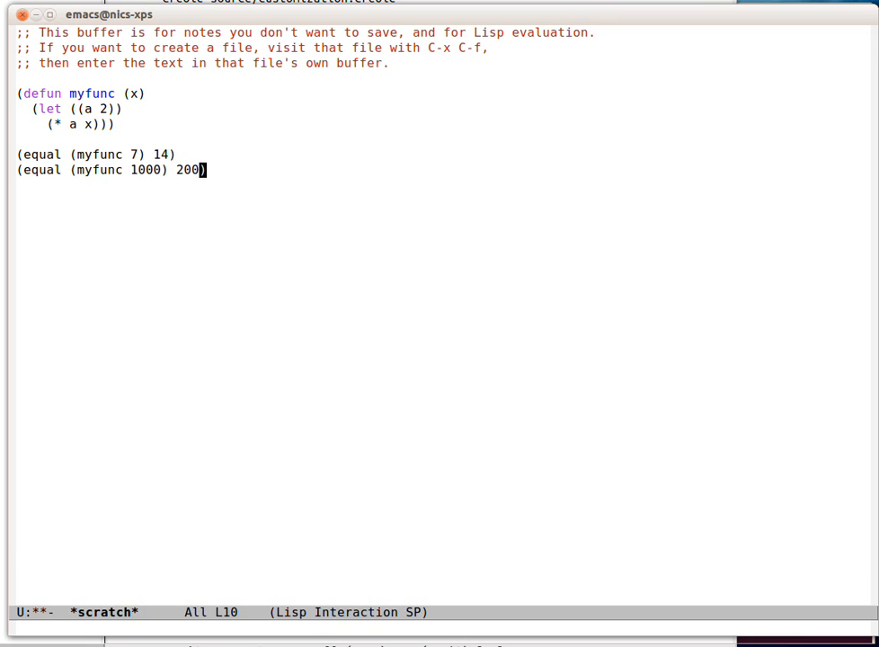
{"action": "type", "text": "0"}
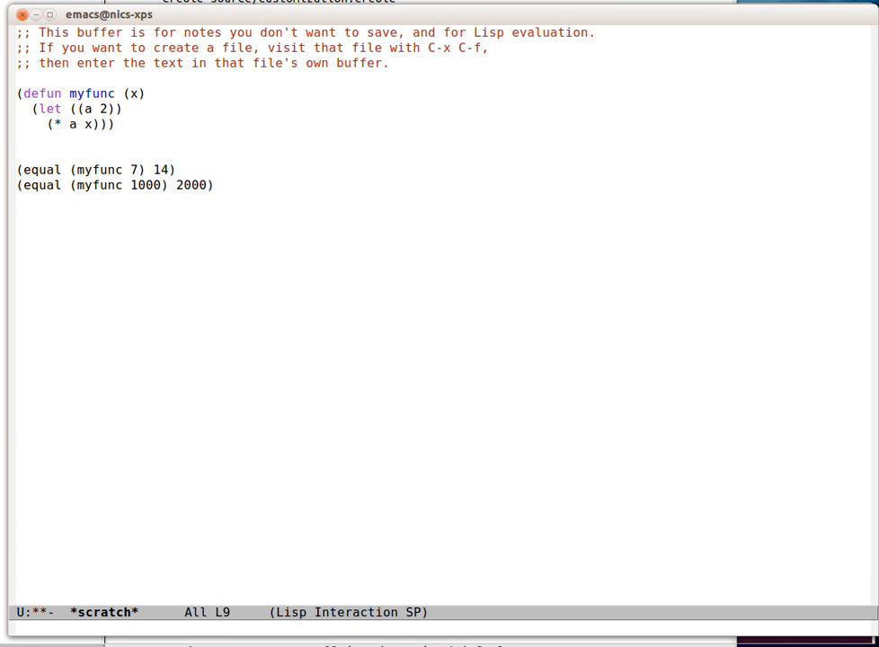
{"action": "type", "text": "(progn"}
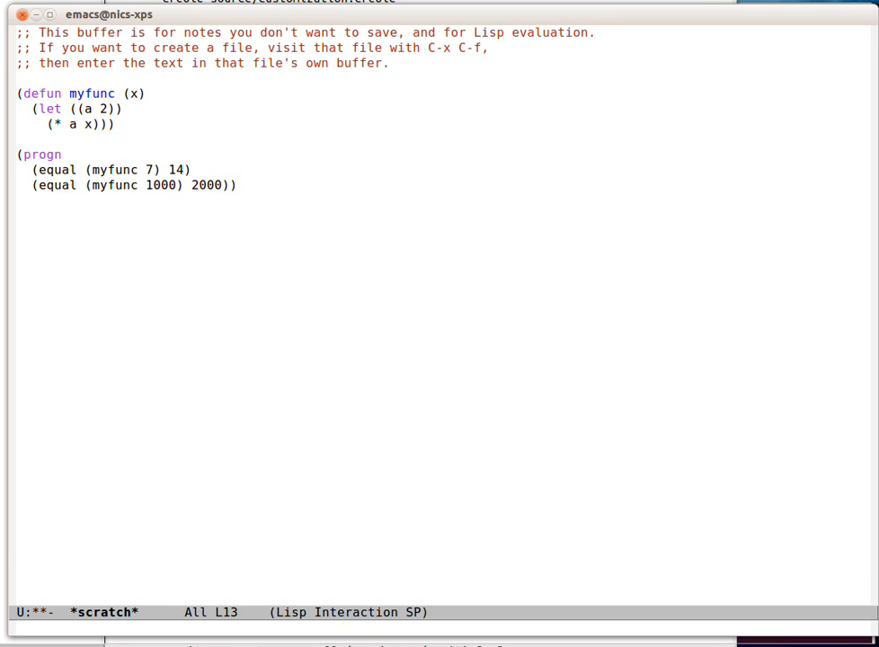
Step: Close the progn block and add (require 'ert) on a new line
{"action": "type", "text": "("}
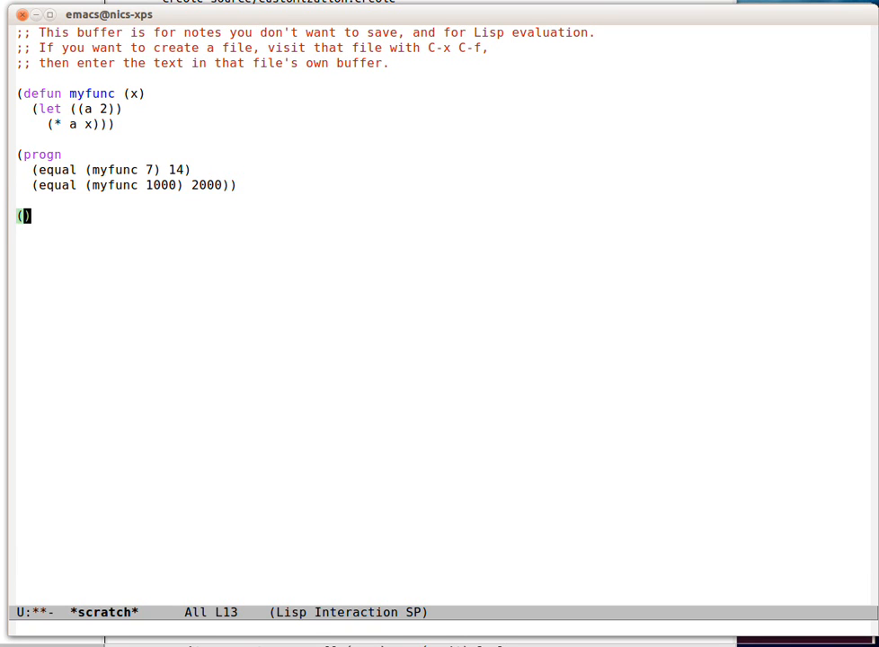
{"action": "type", "text": "require 'ert"}
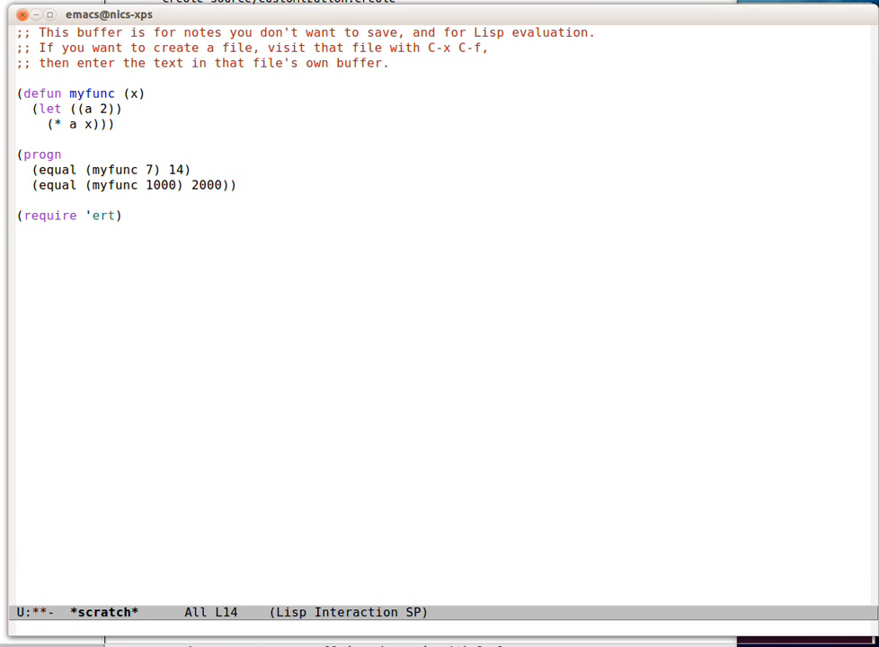
Step: Start (ert-deftest myfunc-test-la-la-la () with a "Test that myfunc..." docstring
{"action": "type", "text": "(ert-d"}
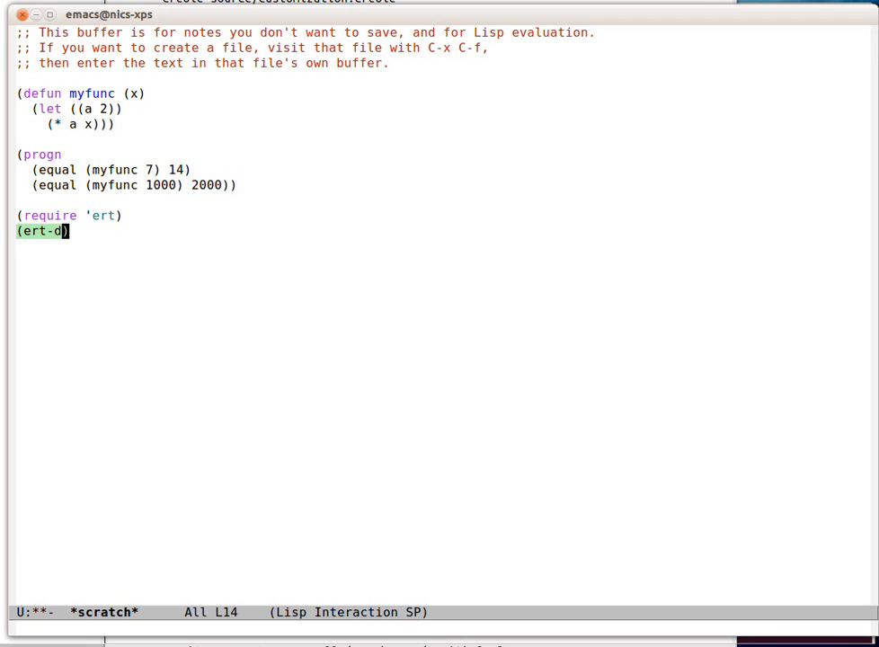
{"action": "type", "text": "eftest"}
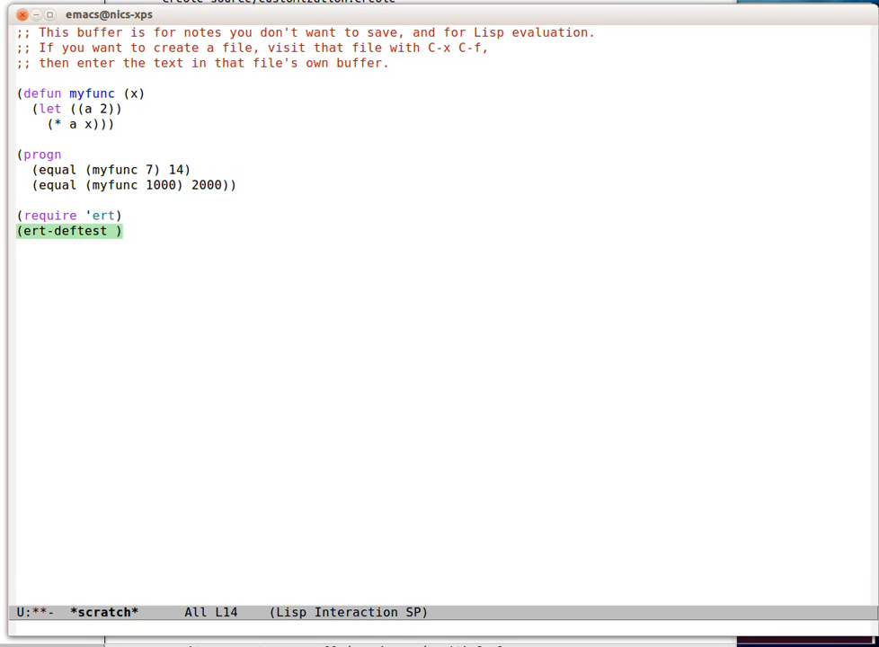
{"action": "type", "text": "myfunc-"}
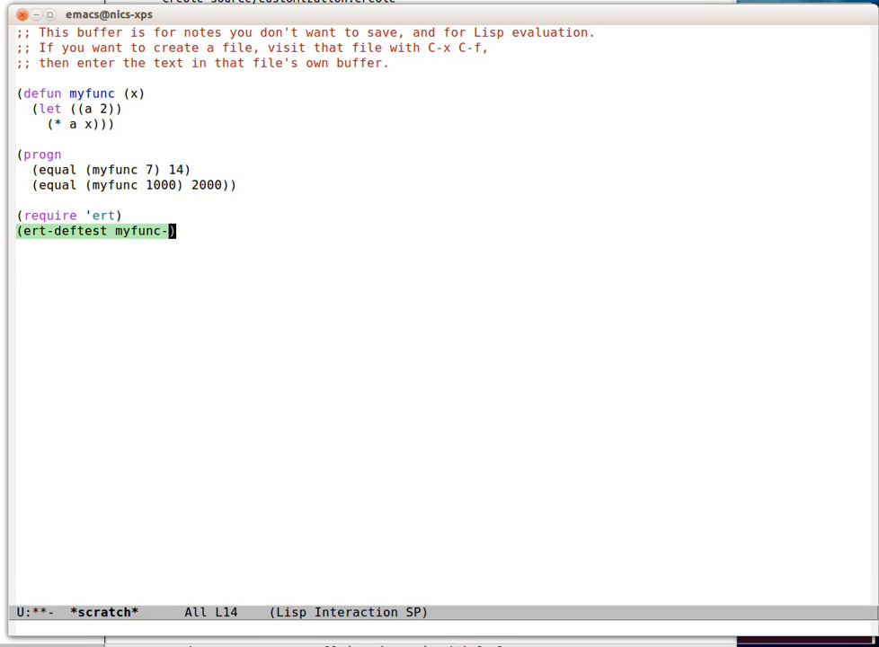
{"action": "type", "text": "test-lal"}
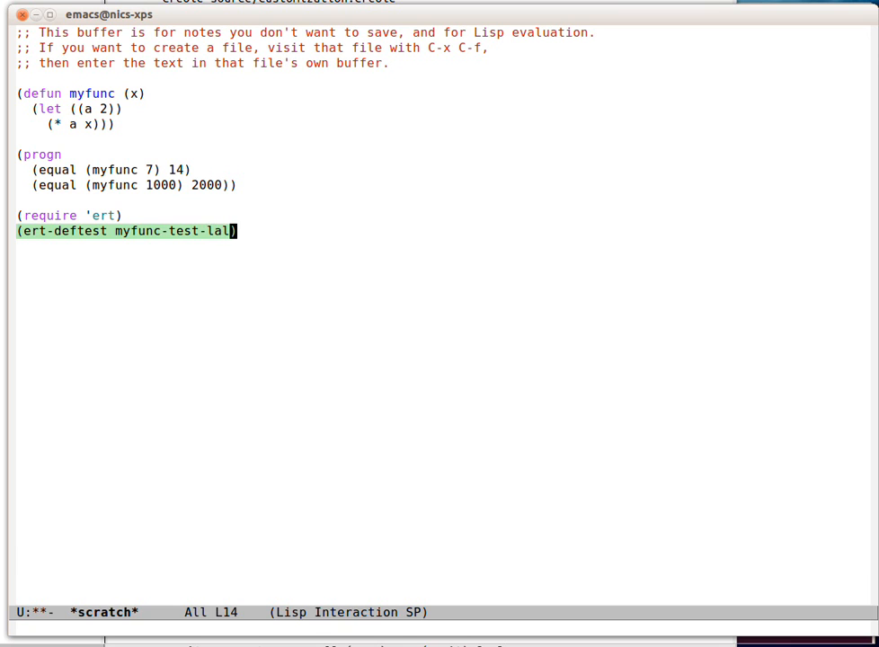
{"action": "type", "text": "-la-la ("}
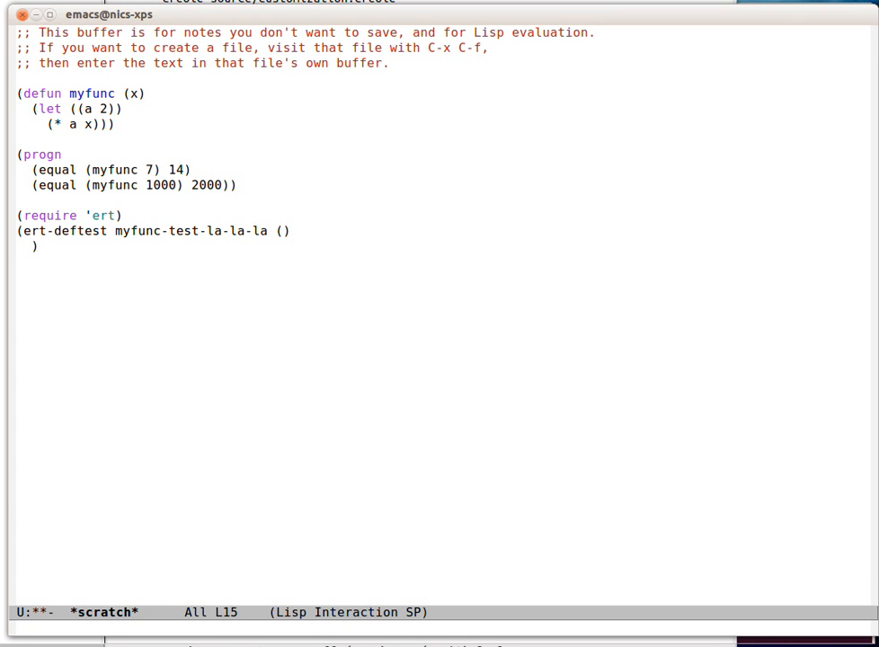
{"action": "type", "text": "\"\""}
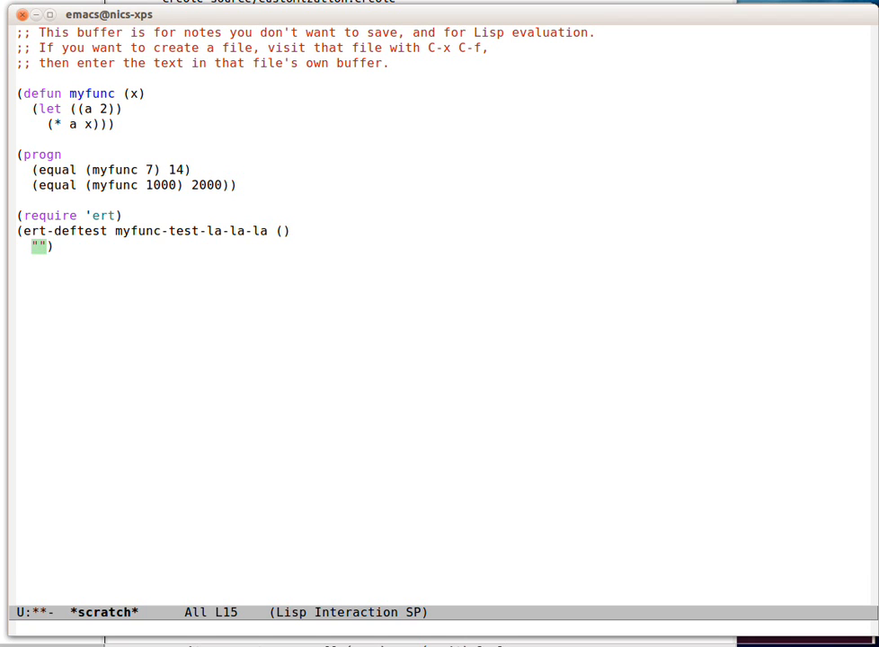
{"action": "type", "text": "Test"}
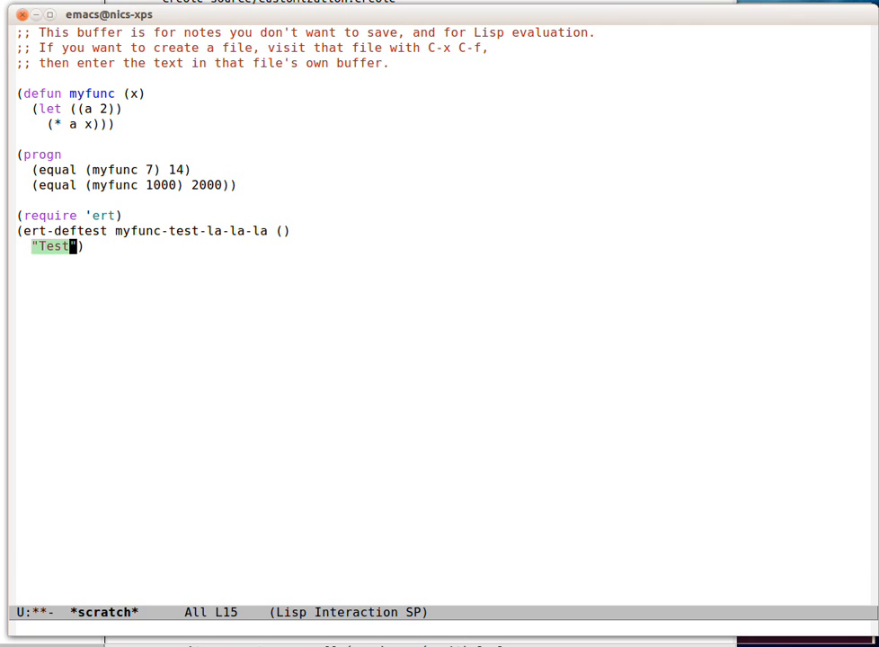
{"action": "type", "text": "that myfunc"}
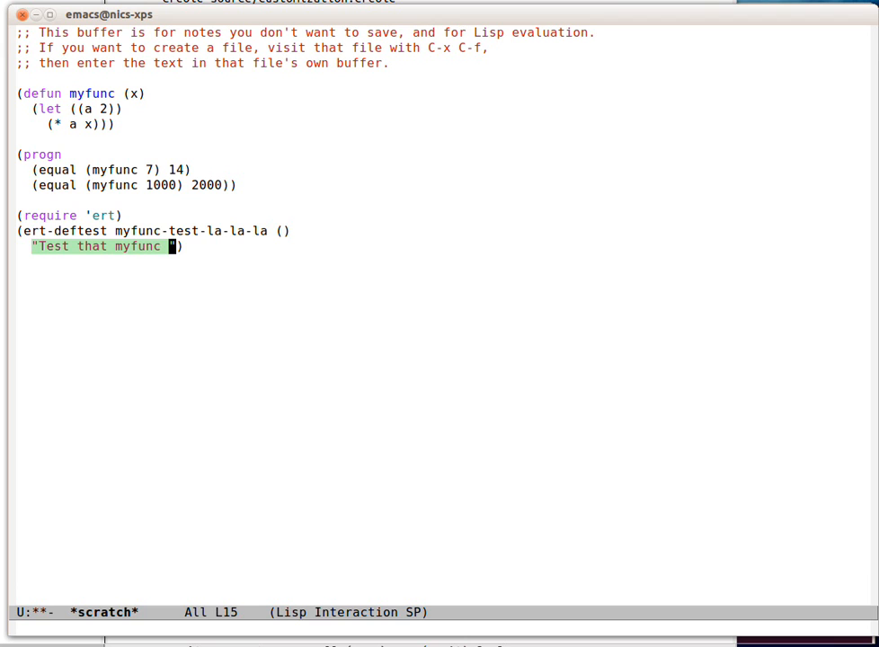
{"action": "type", "text": "func."}
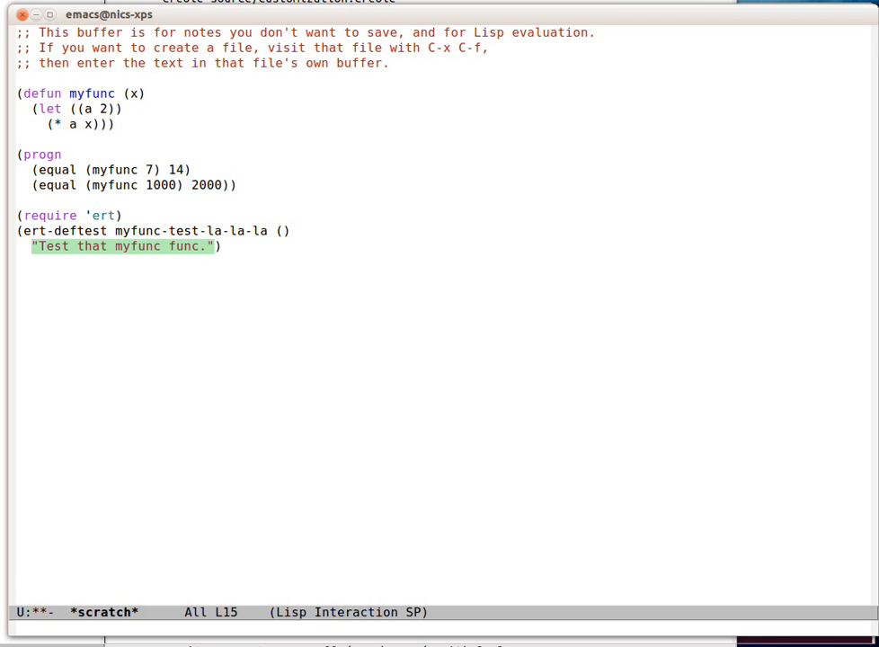
Step: Add the test body (should (equal (myfunc 7) 14)) and invoke M-x ert
{"action": "key", "text": "Return"}
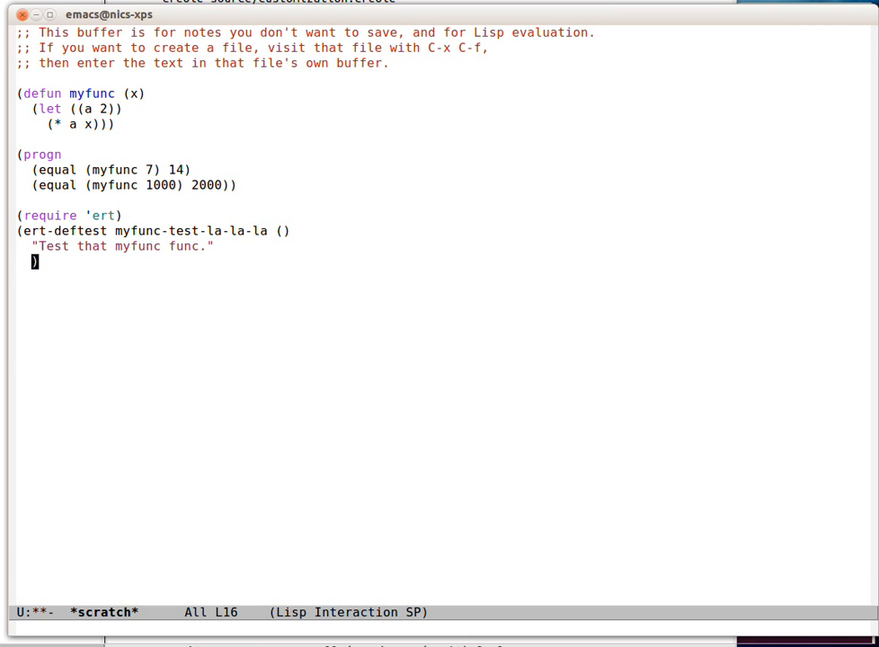
{"action": "type", "text": "("}
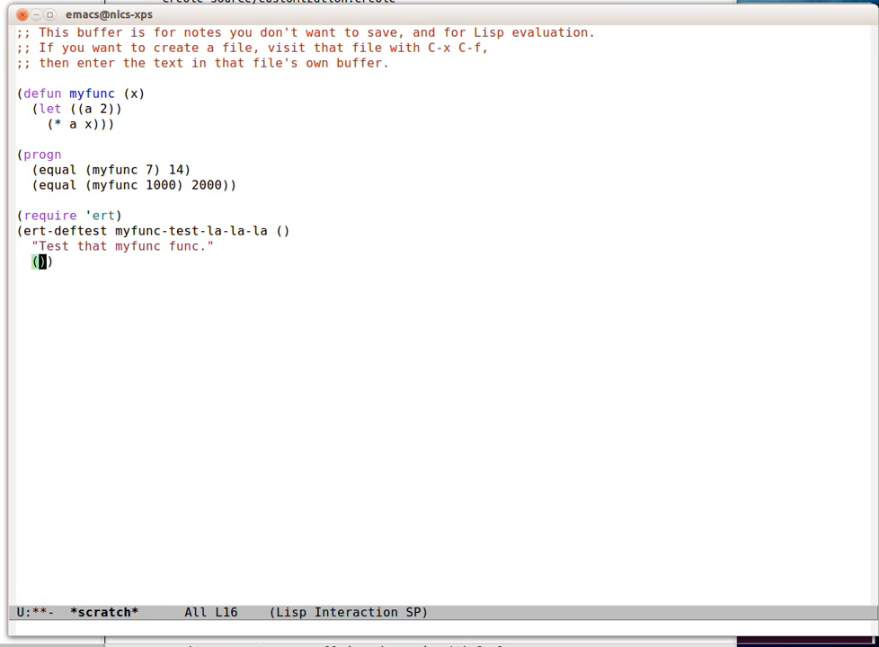
{"action": "type", "text": "myfunc"}
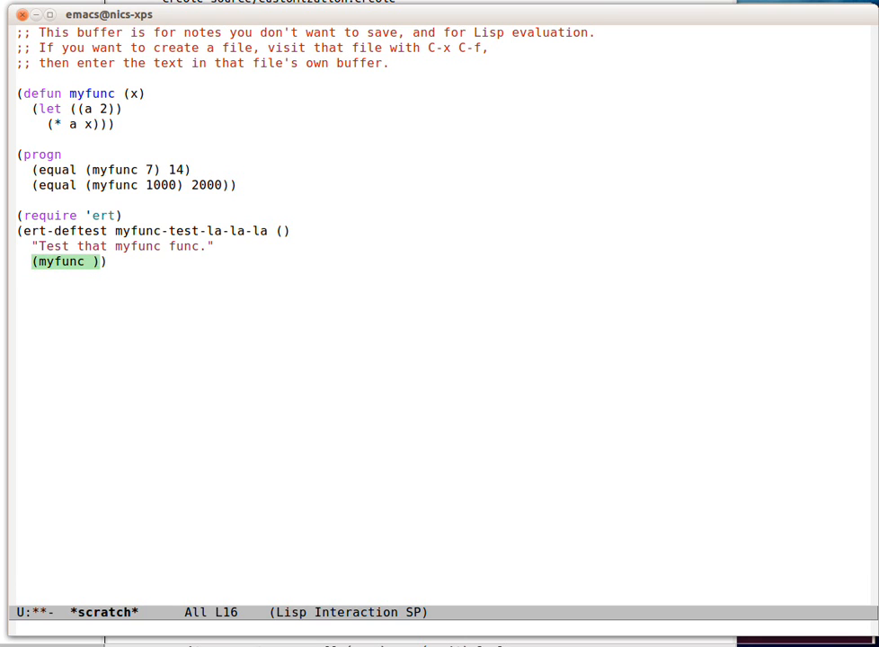
{"action": "type", "text": "7"}
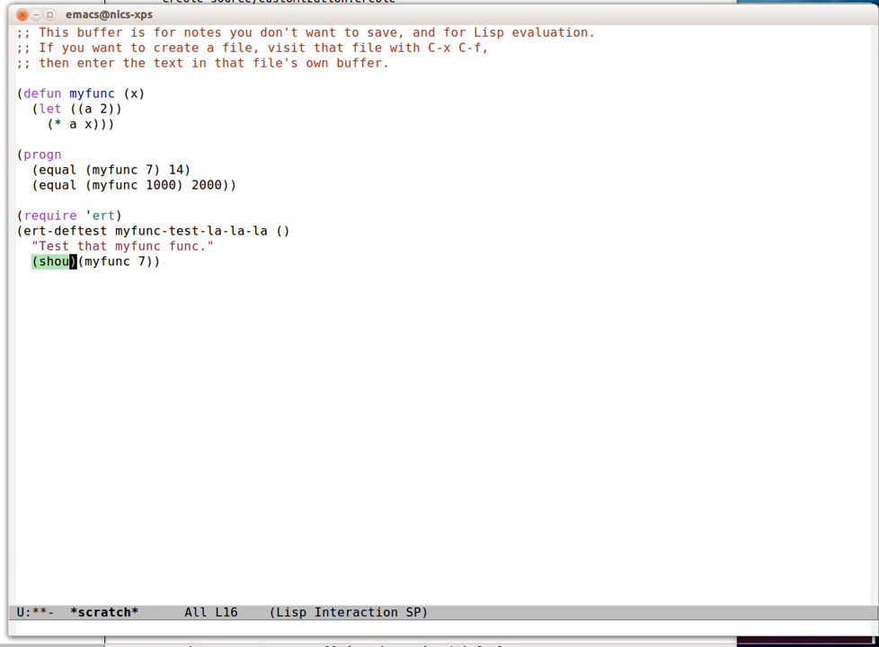
{"action": "type", "text": "ld (ewu"}
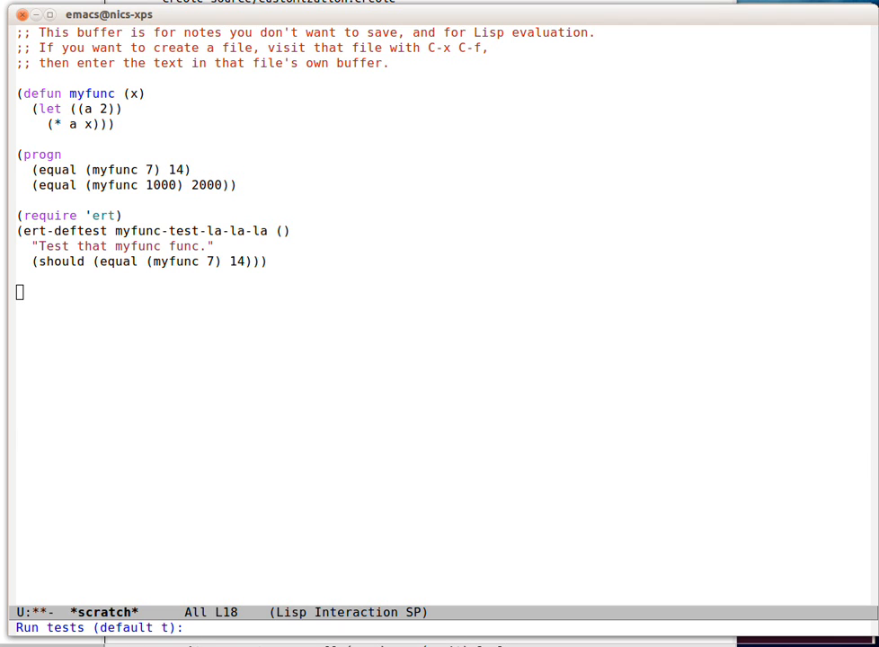
Step: Enter myfunc-test-la-la-la at the Run tests prompt to run it
{"action": "type", "text": "myfunc-"}
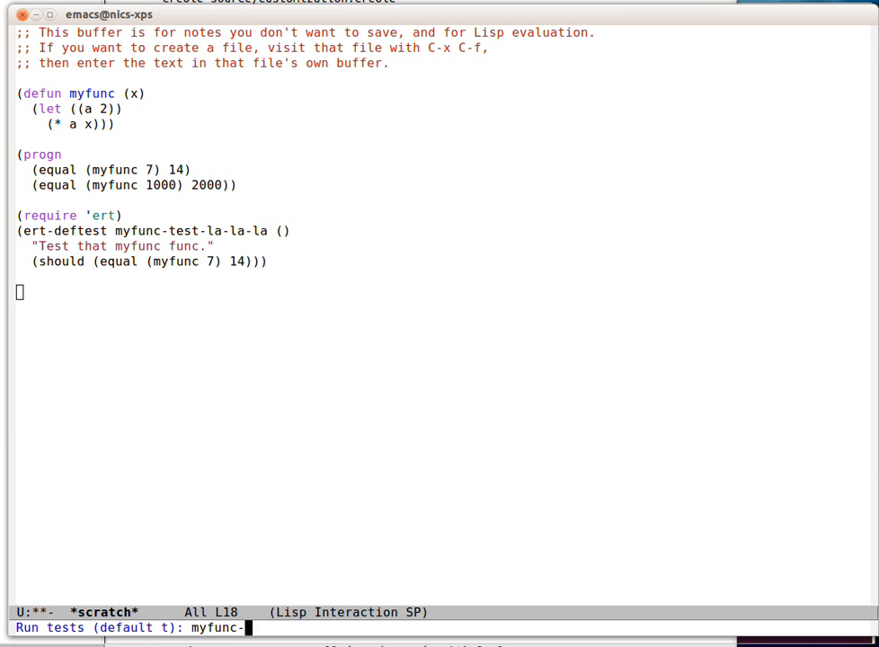
{"action": "type", "text": "test-la"}
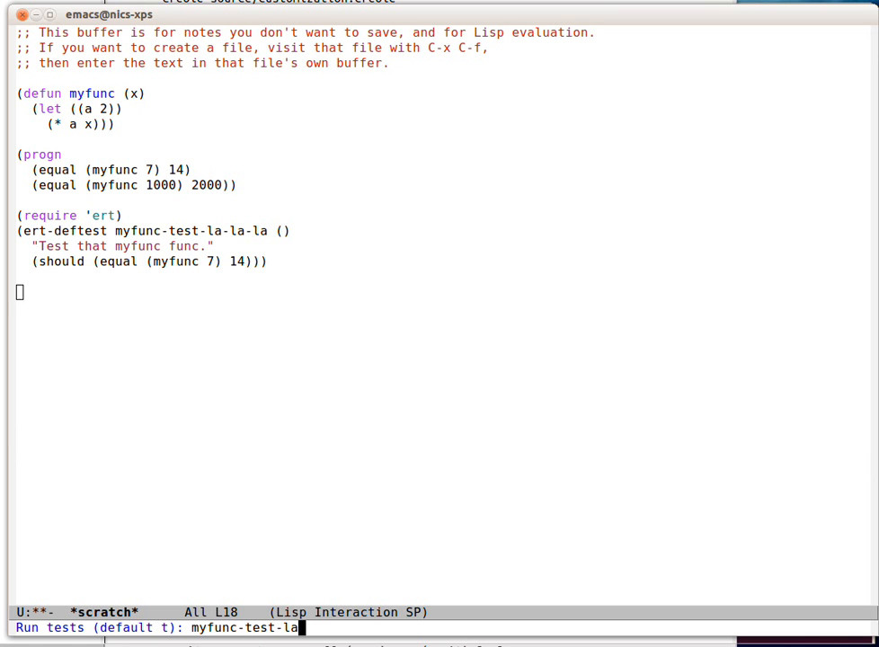
{"action": "type", "text": "-la-la"}
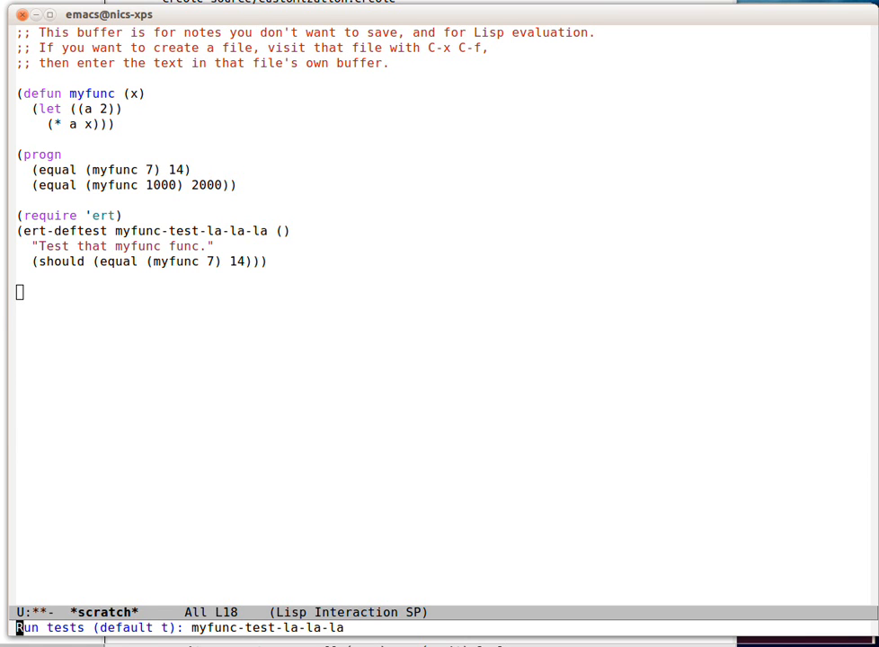
{"action": "key", "text": "Return"}
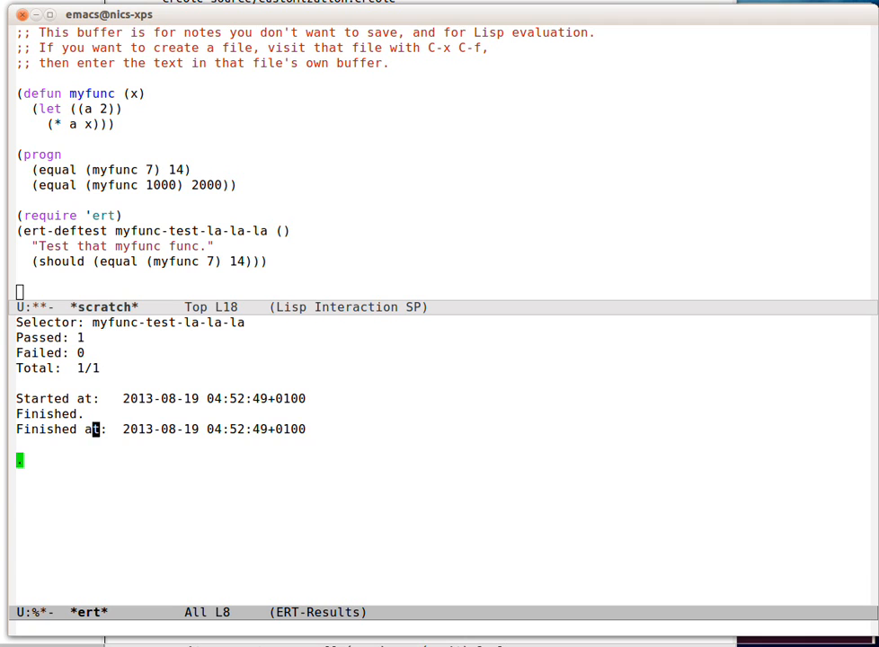
Step: Move between the *ert* results and the test code, then display the timings
{"action": "key", "text": "down"}
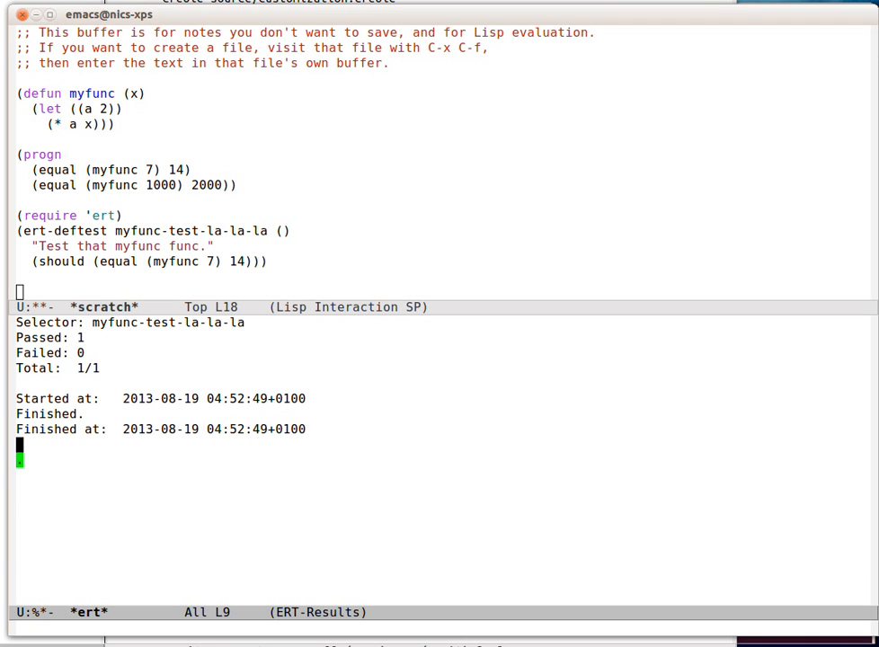
{"action": "key", "text": "down"}
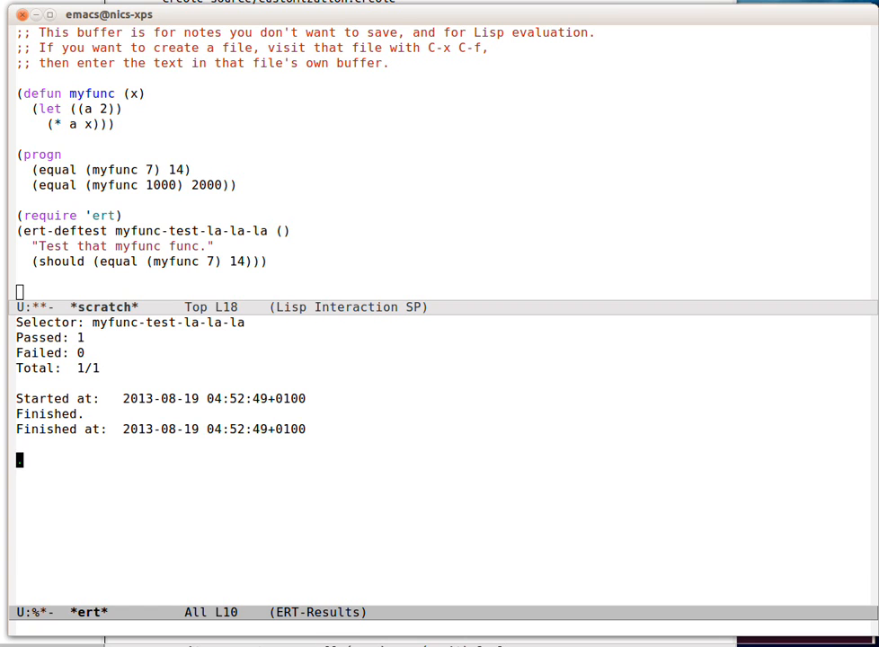
{"action": "key", "text": "ctrl+space"}
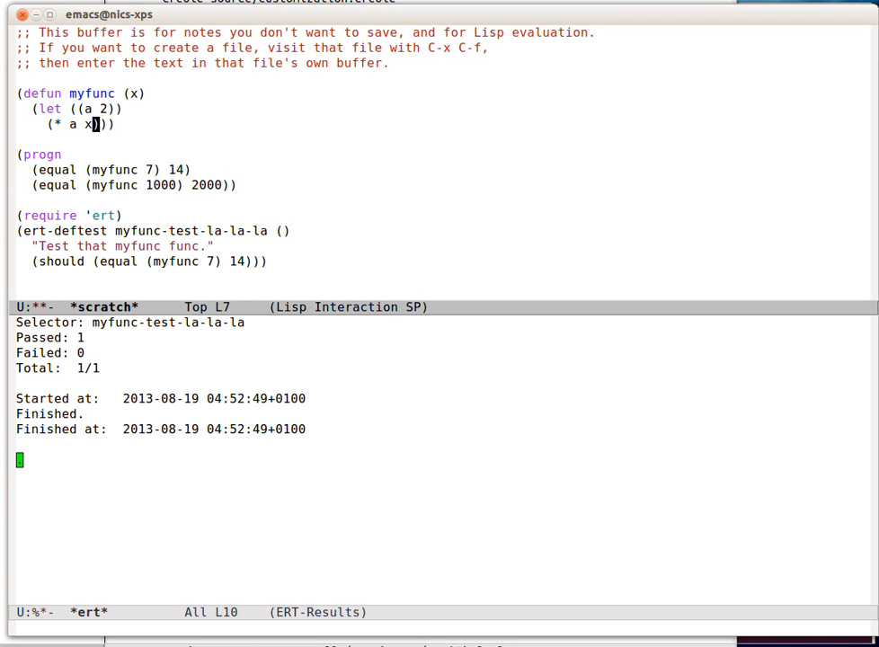
{"action": "left_click", "coordinate": [92, 261]}
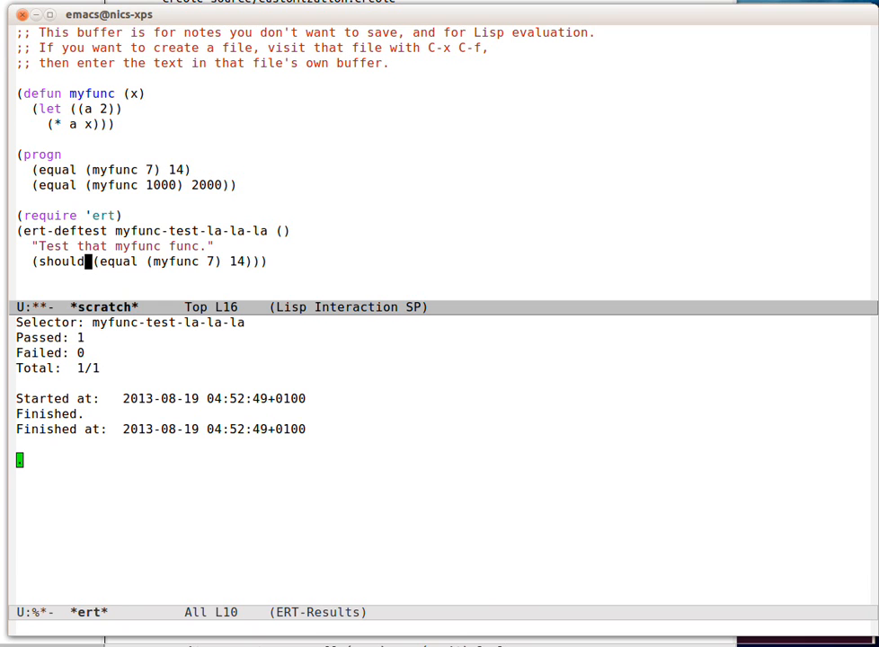
{"action": "key", "text": "Return"}
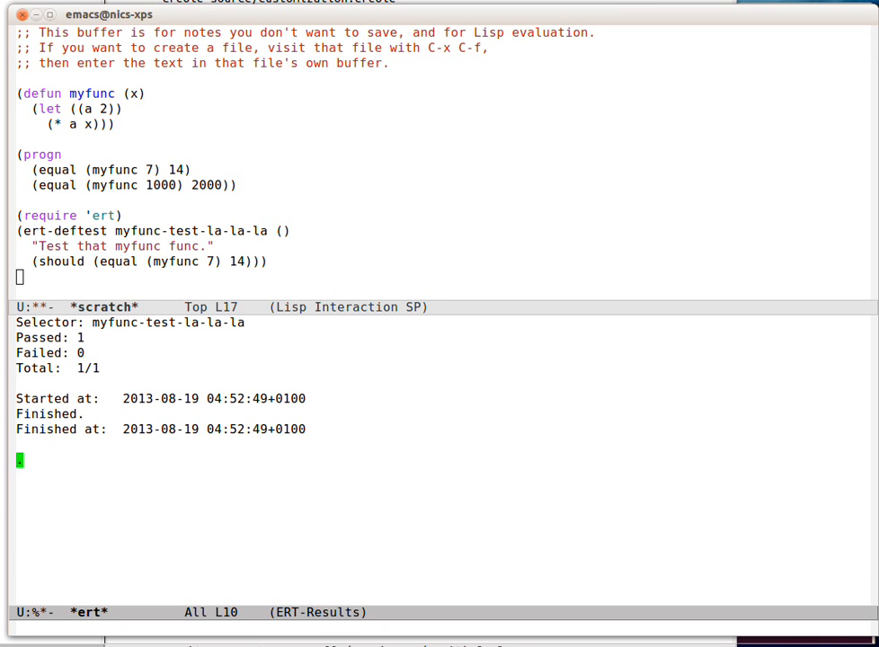
{"action": "key", "text": "Up"}
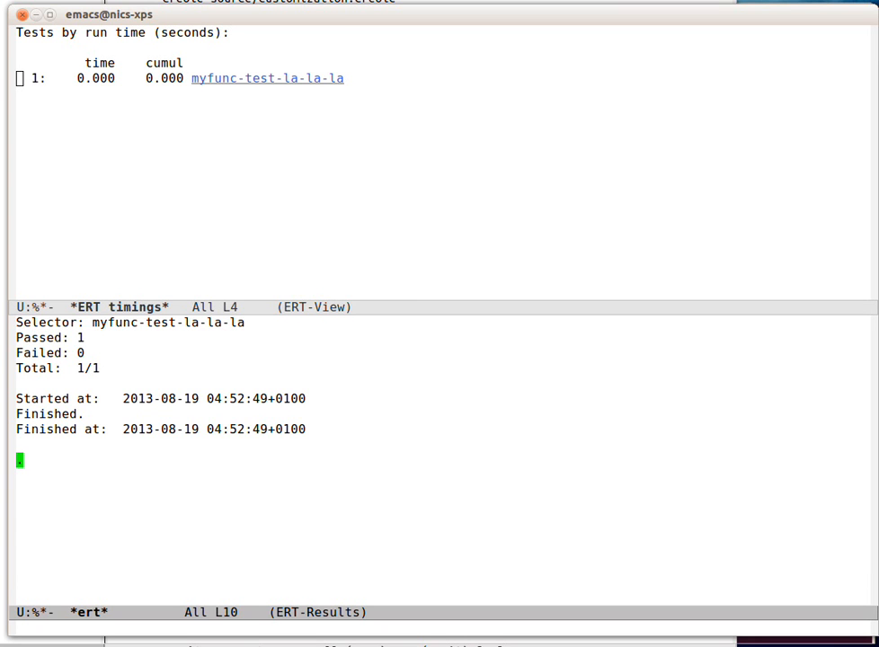
Step: View myfunc-test-la-la-la's description from the timings list, then close it
{"action": "left_click", "coordinate": [267, 78]}
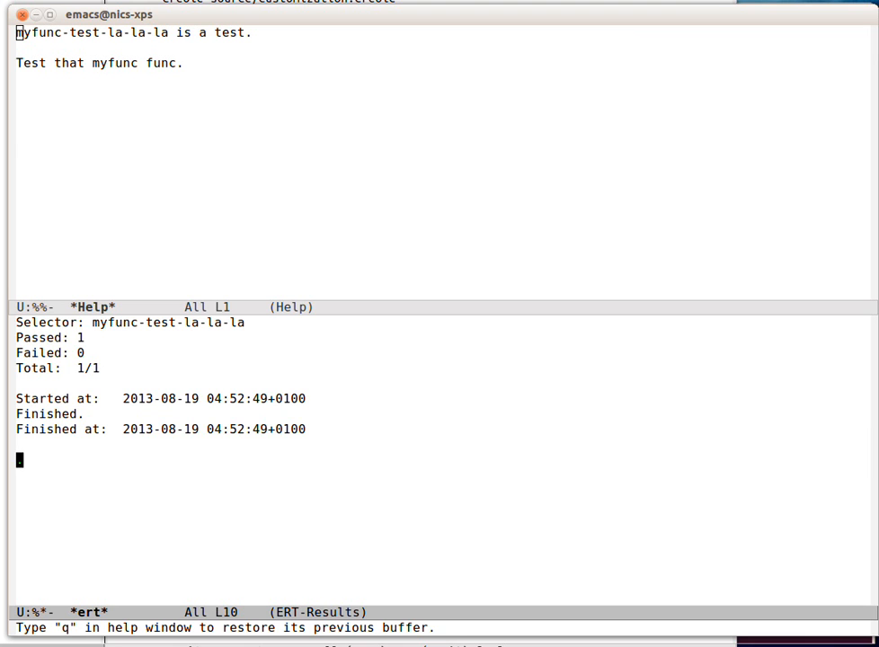
{"action": "key", "text": "q"}
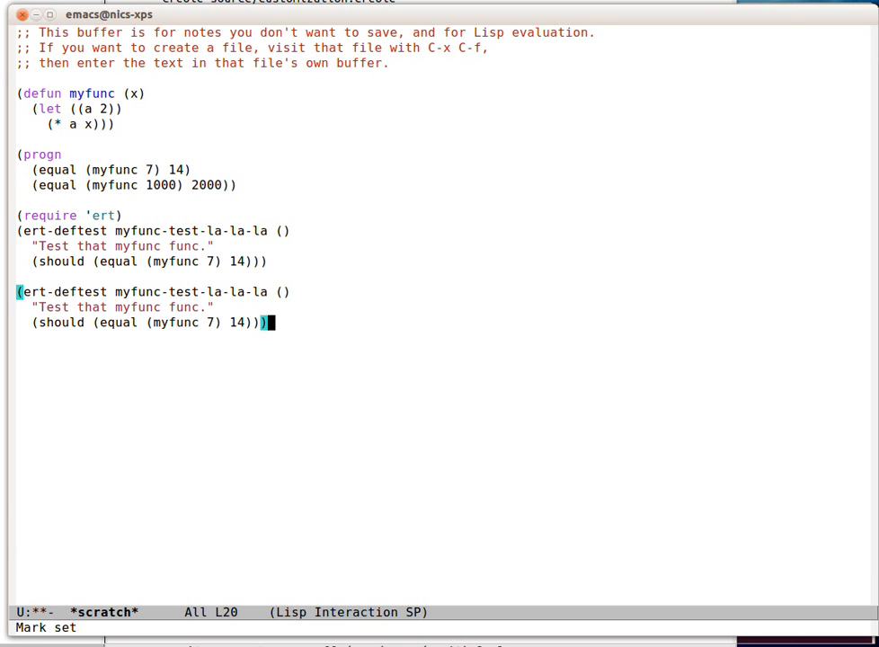
Step: Change the copied test to myfunc-test-2 asserting (equal (myfunc 10) 20)
{"action": "left_click", "coordinate": [225, 291]}
{"action": "type", "text": "2"}
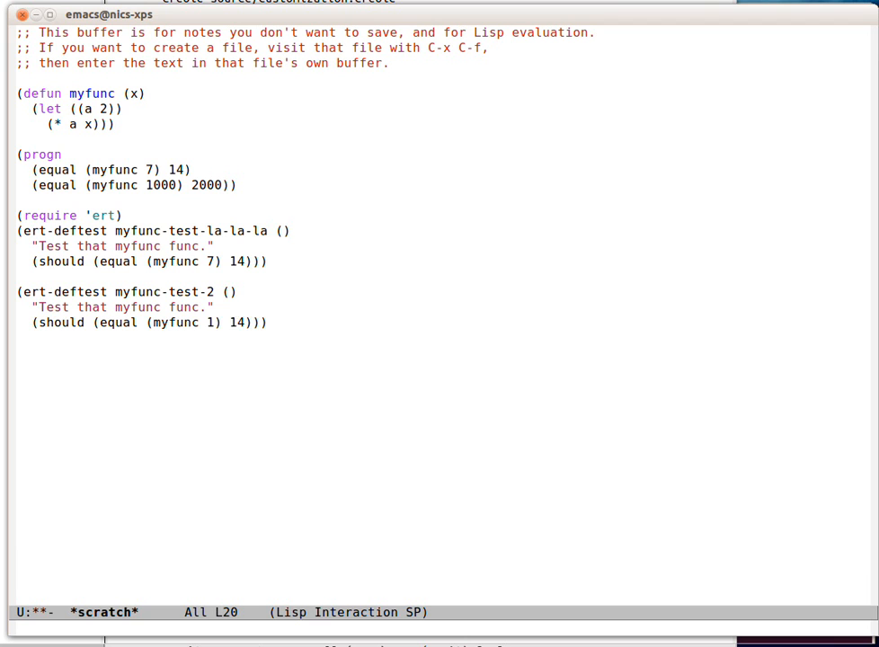
{"action": "type", "text": "0"}
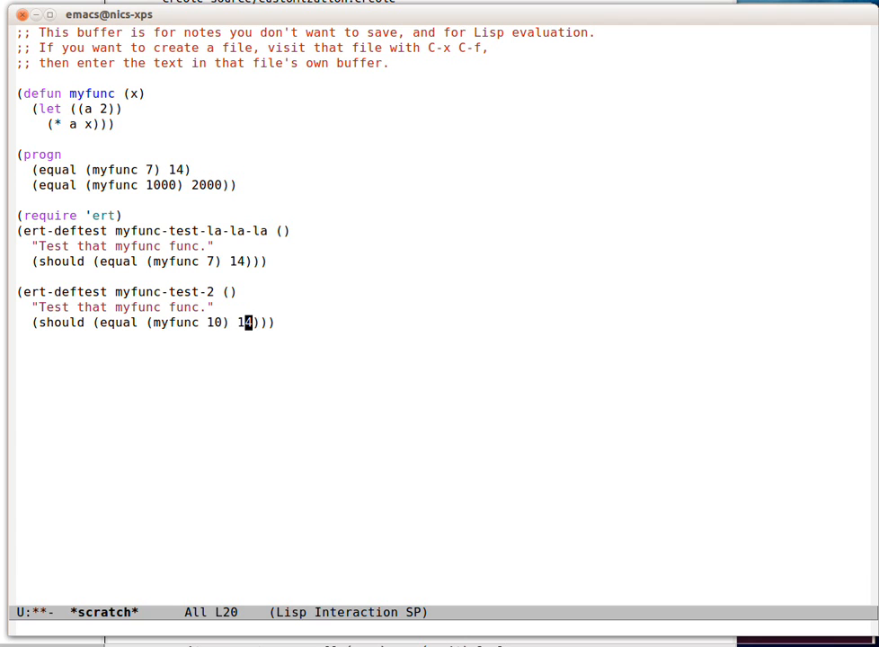
{"action": "type", "text": "20"}
{"action": "left_click", "coordinate": [444, 628]}
{"action": "type", "text": "ert"}
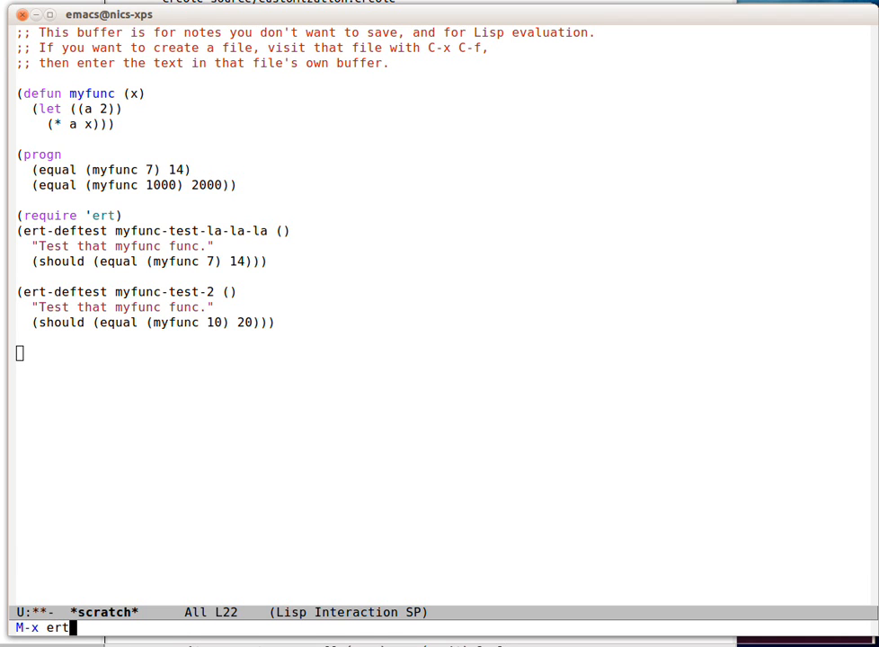
Step: Run M-x ert with the selector "myfunc.*" so both tests run
{"action": "key", "text": "Return"}
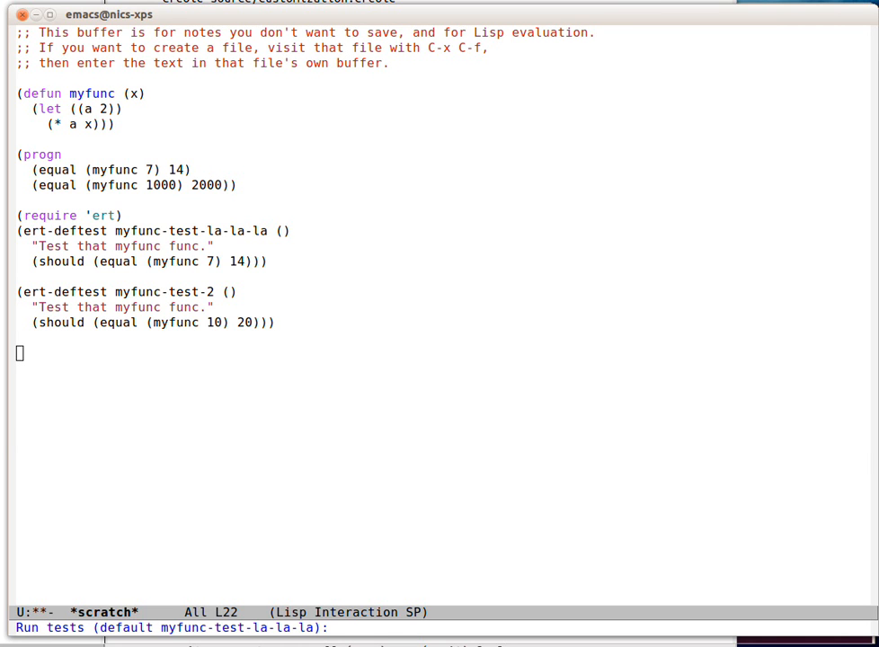
{"action": "type", "text": "m"}
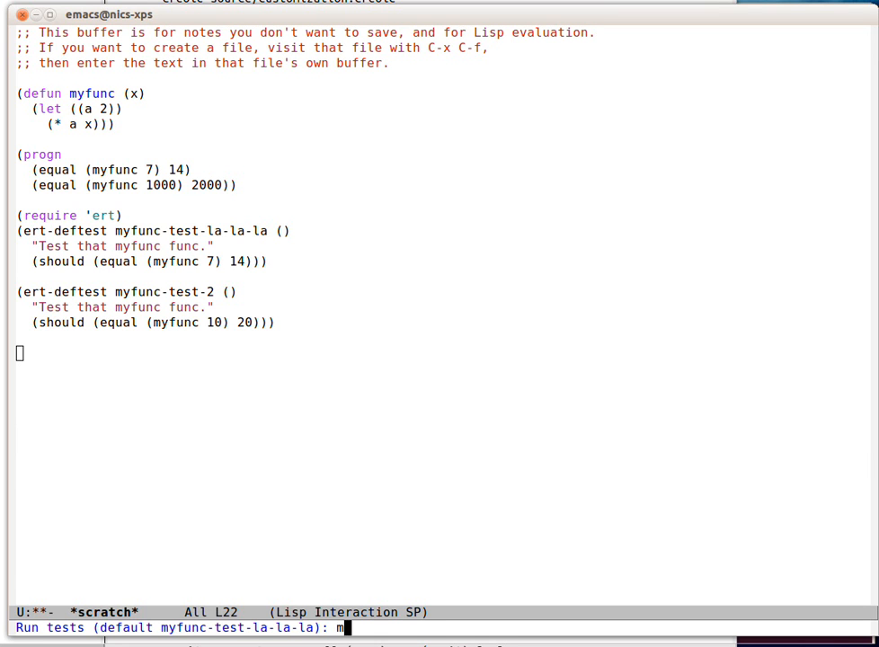
{"action": "type", "text": "yfu"}
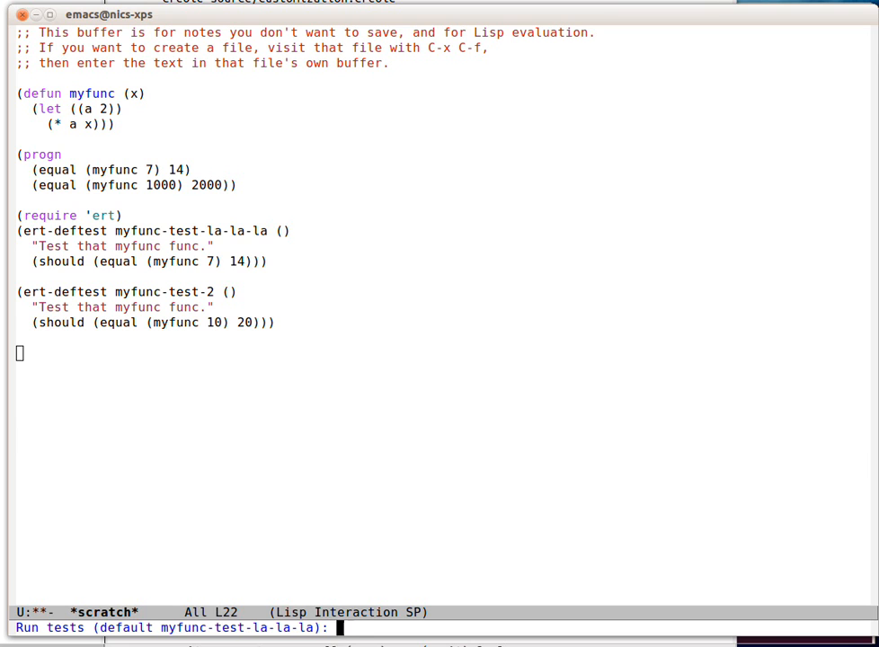
{"action": "type", "text": "\"m"}
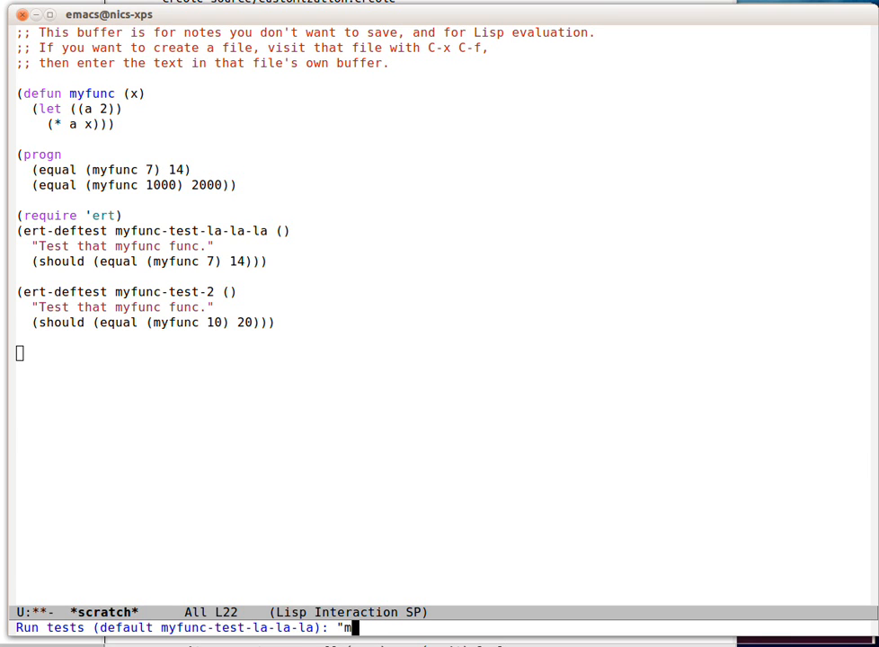
{"action": "type", "text": "yfunc."}
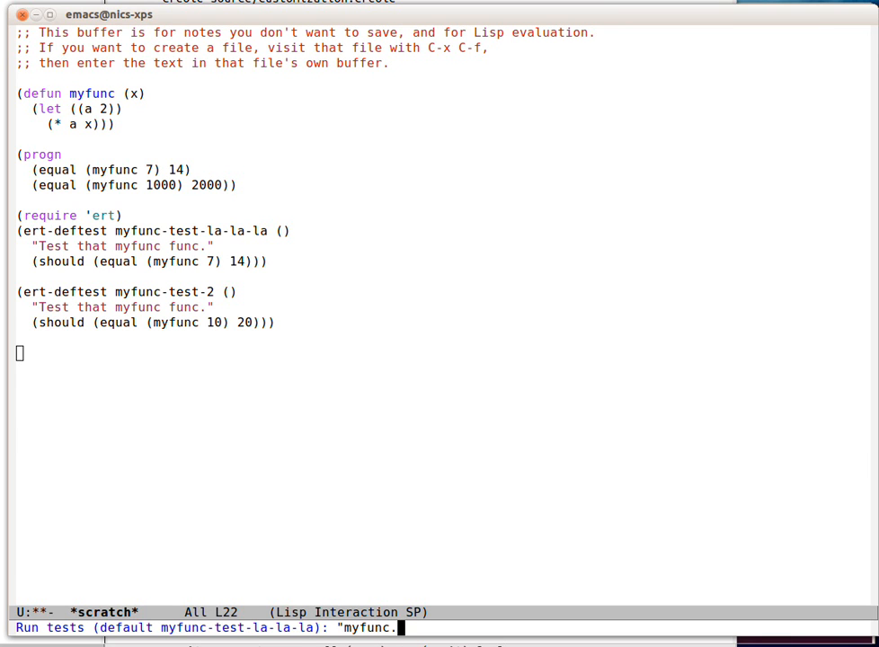
{"action": "type", "text": "*"}
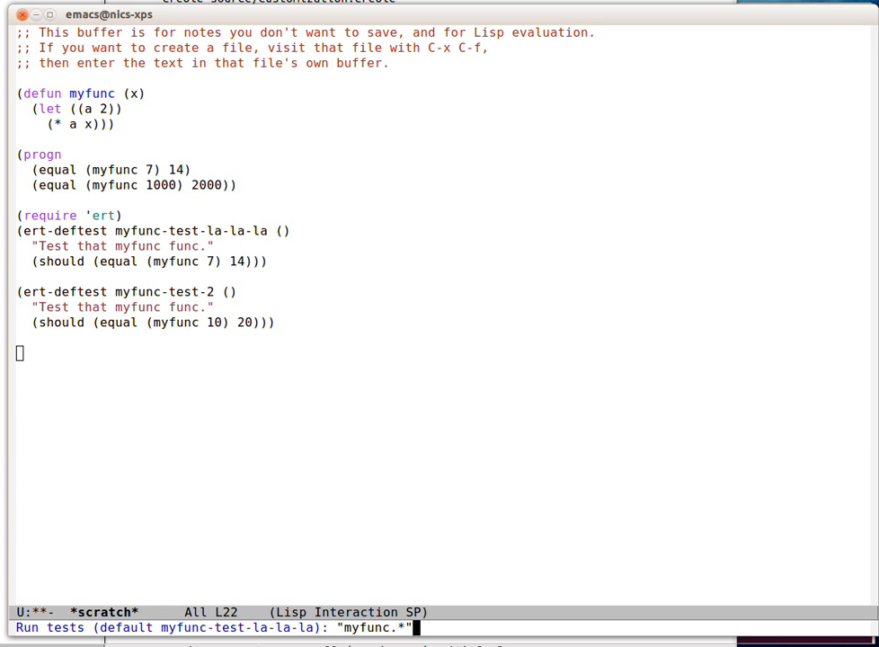
{"action": "key", "text": "Return"}
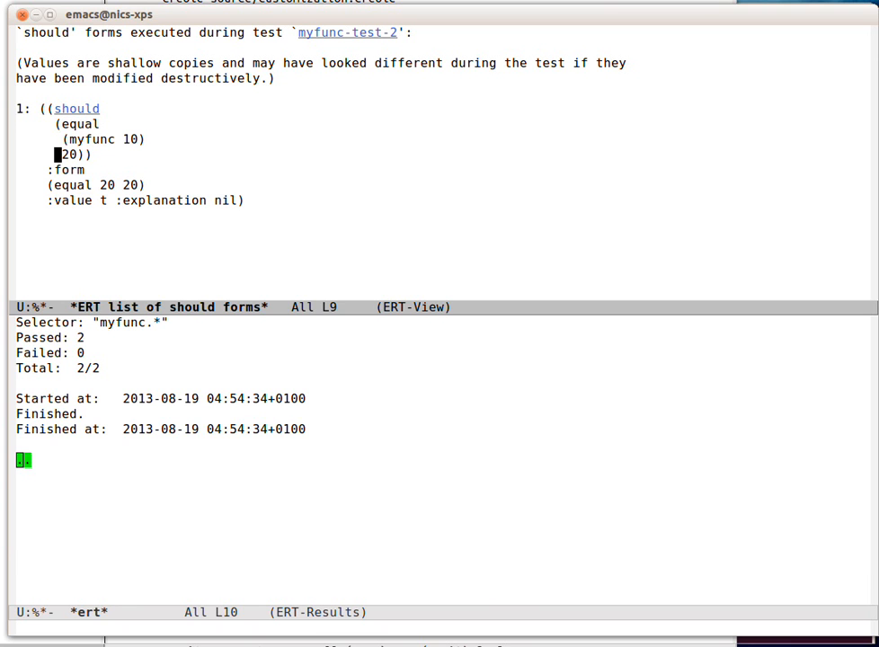
Step: Close the should forms report
{"action": "key", "text": "up"}
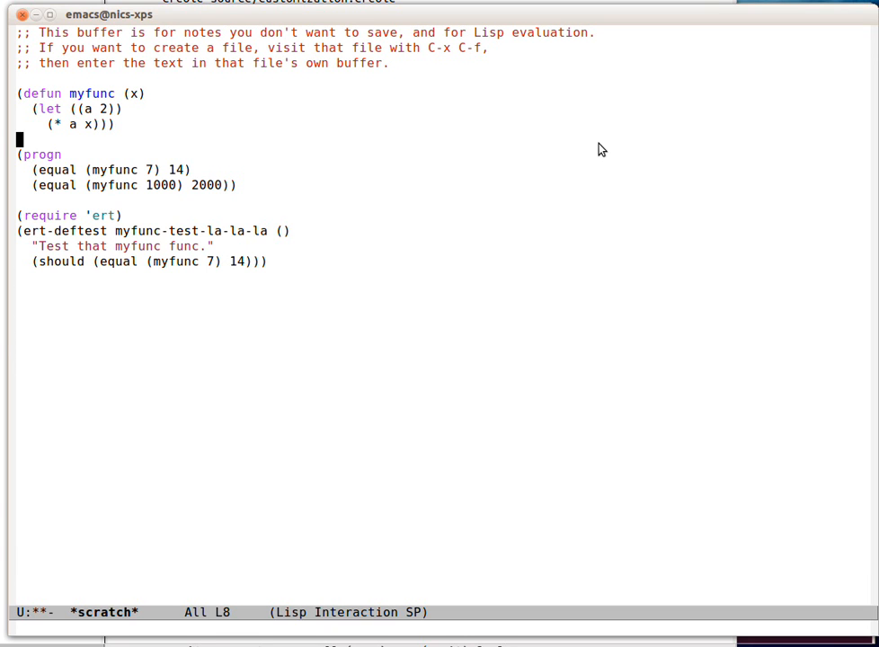
{"action": "key", "text": "Down"}
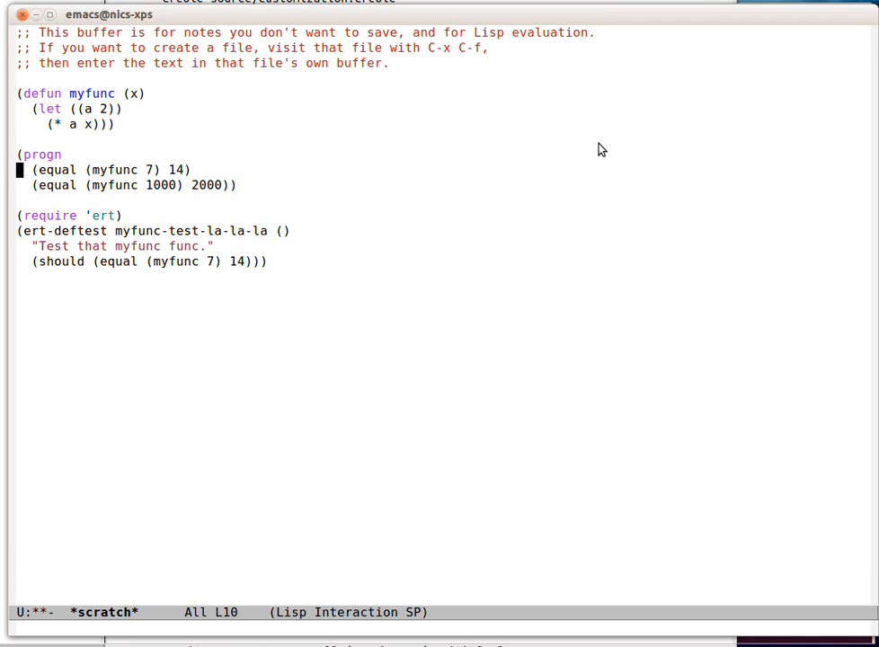
{"action": "key", "text": "Down"}
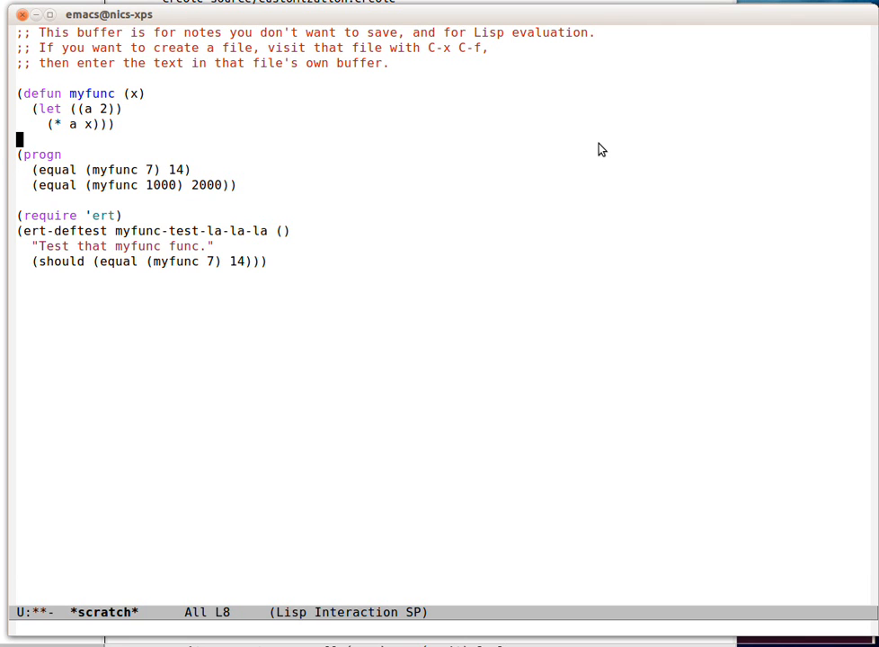
{"action": "key", "text": "Down"}
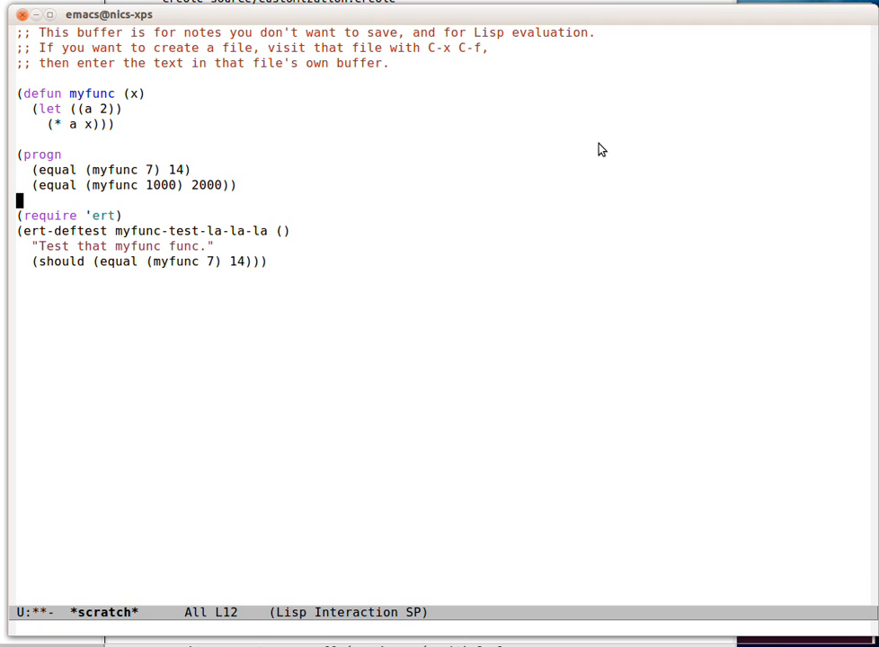